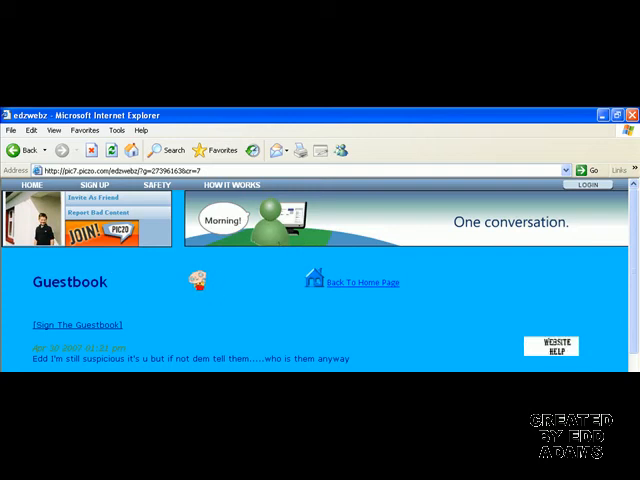
# Open the guestbook page's context menu to view its source in Notepad.
pyautogui.rightClick(200, 285)
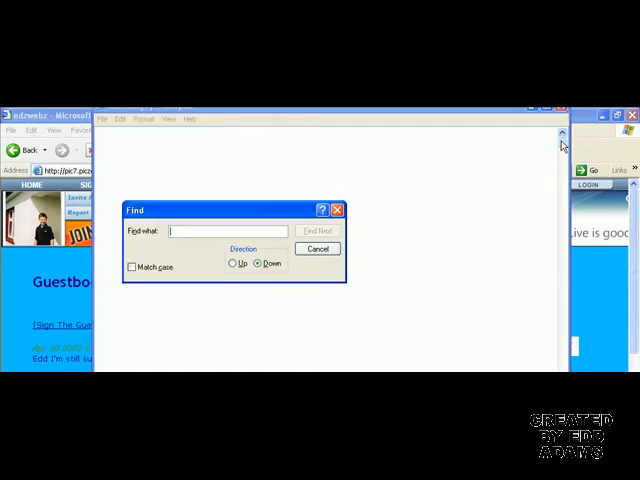
# Enter 'postGbView' as the Notepad search term.
pyautogui.write('pol')
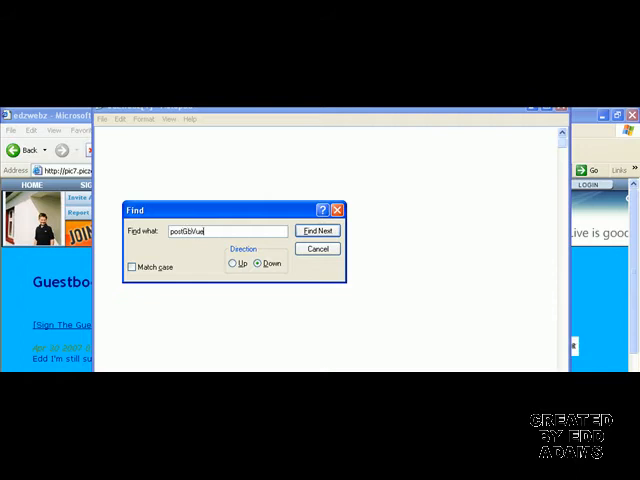
pyautogui.write('w')
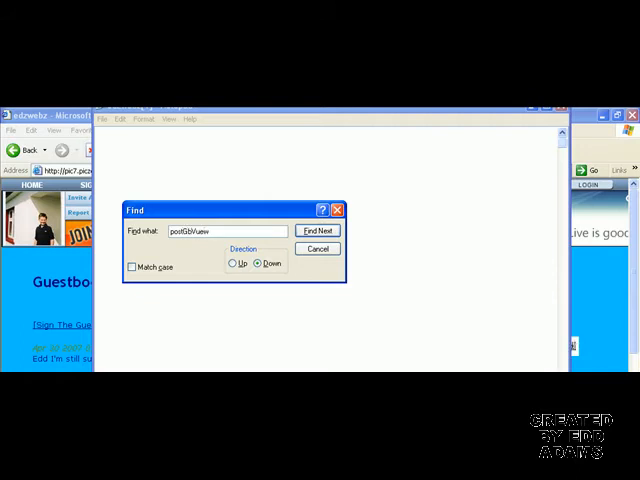
pyautogui.write('postGbView')
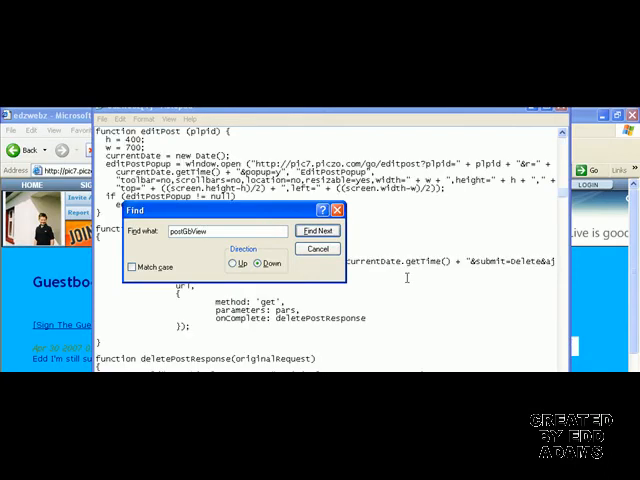
# Find 'postGbView' and scroll down to the guestbook entry blocks with dates and messages.
pyautogui.click(317, 248)
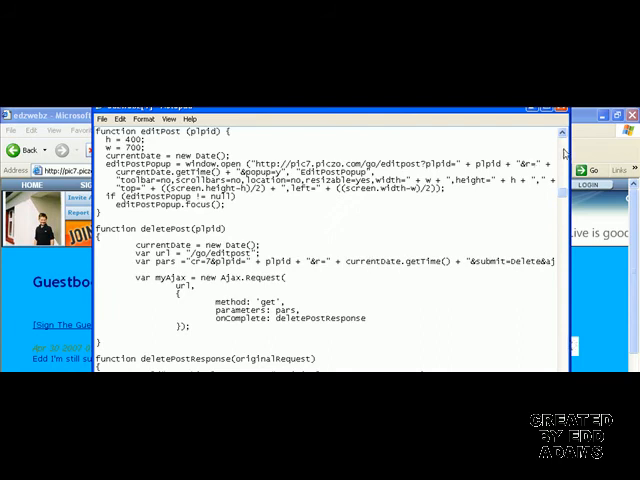
pyautogui.scroll(-3)
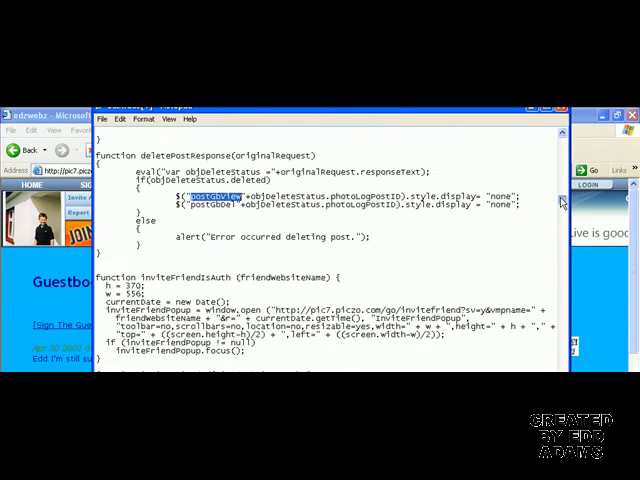
pyautogui.scroll(-3)
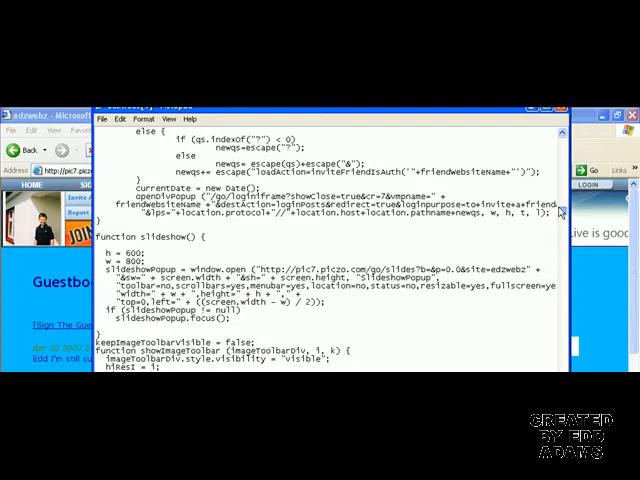
pyautogui.scroll(-3)
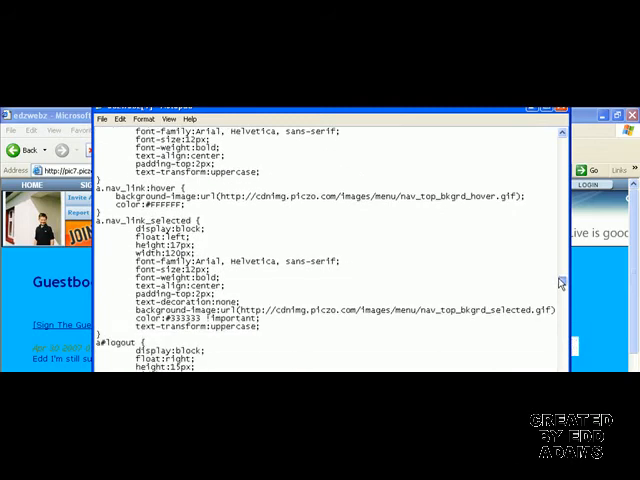
pyautogui.scroll(-3)
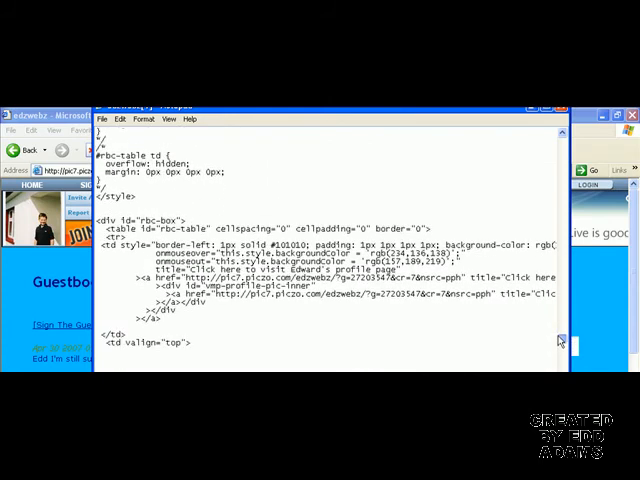
pyautogui.scroll(-3)
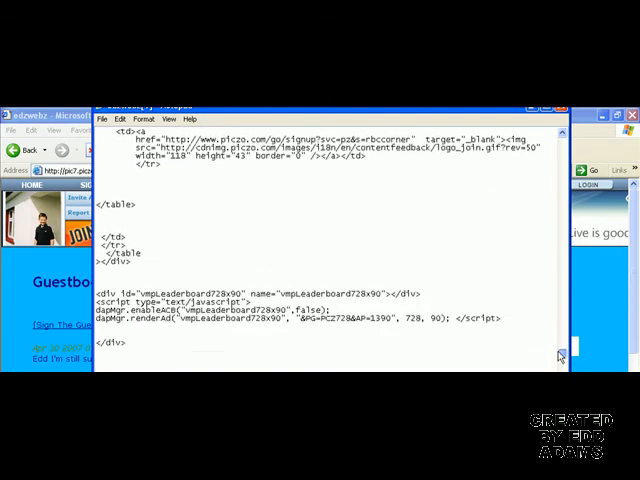
pyautogui.scroll(-3)
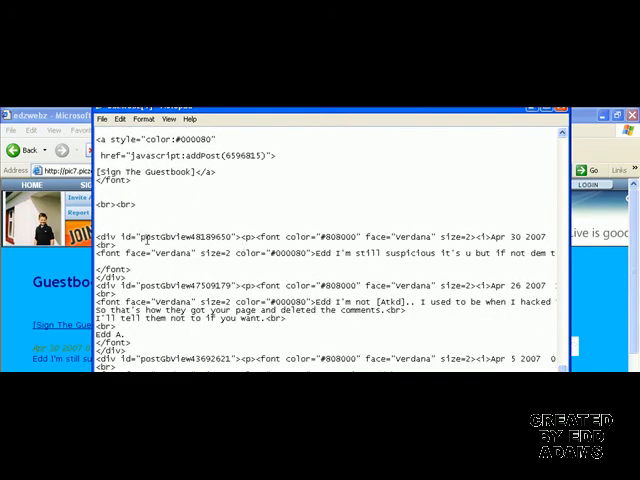
# Select and copy the Apr 26 2007 post's ID number 47509179.
pyautogui.doubleClick(165, 236)
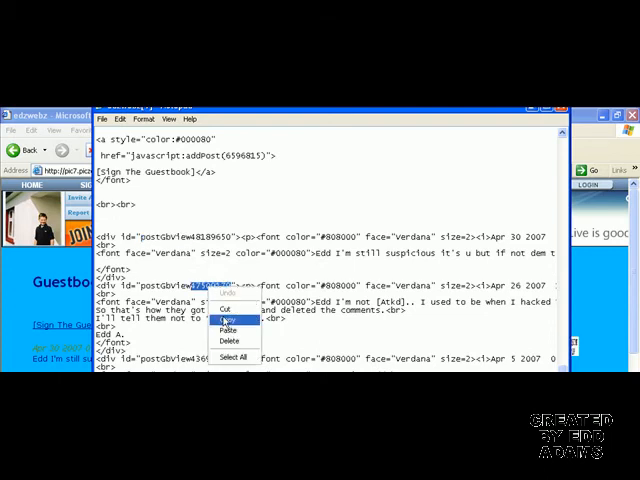
pyautogui.click(227, 318)
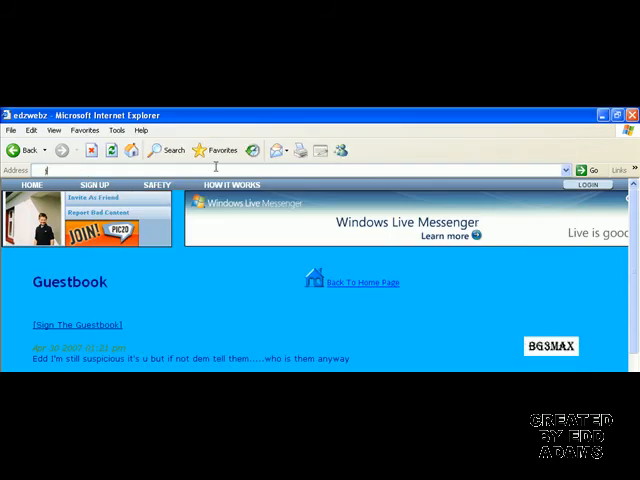
# Enter javascript:editPost(47509179) in the address bar and run it.
pyautogui.write('javascript:editPost(47509179')
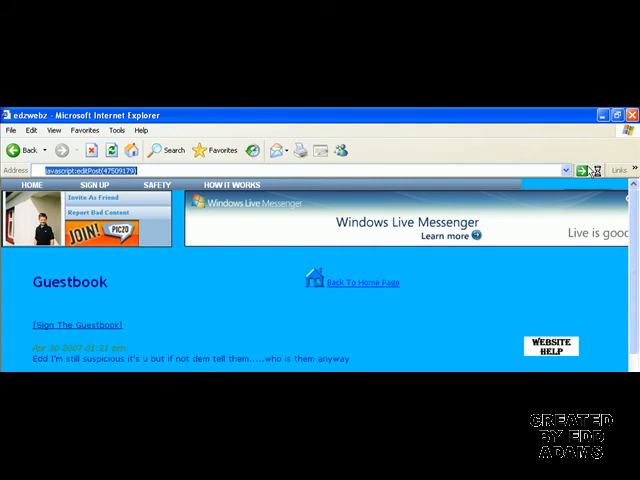
pyautogui.click(76, 325)
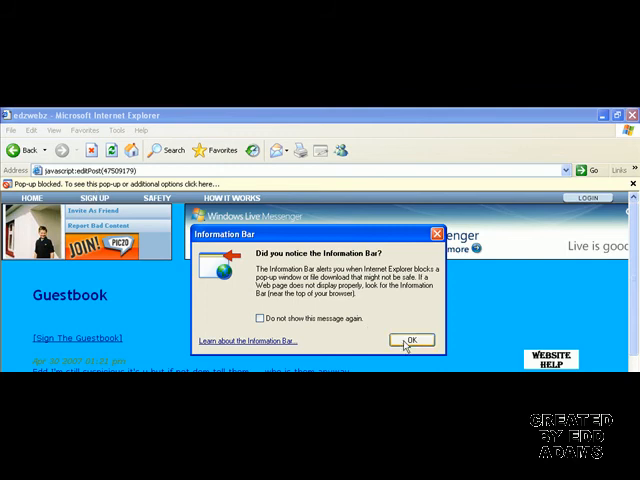
# Dismiss the blocked pop-up notice so the Edit Post window can open.
pyautogui.click(410, 340)
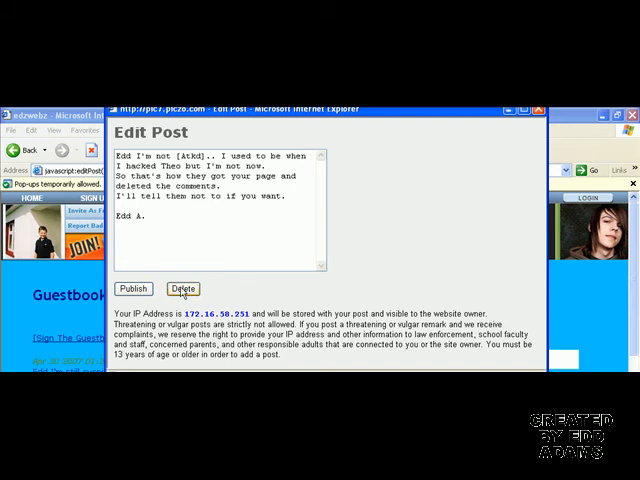
# Delete the Apr 26 'Edd I'm not [Atkd]..' post from the Edit Post window.
pyautogui.click(183, 288)
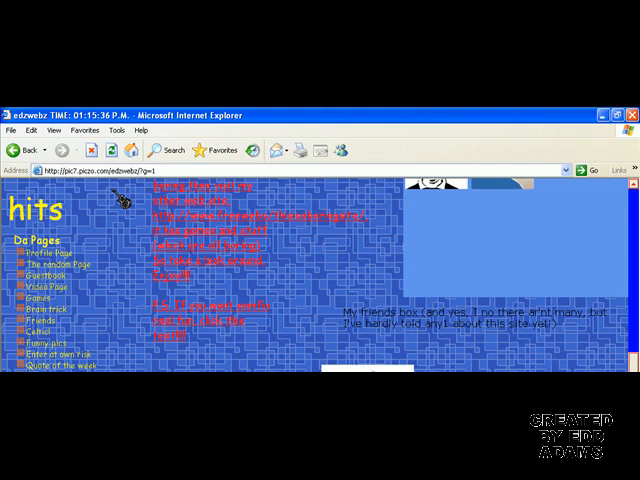
pyautogui.moveTo(260, 295)
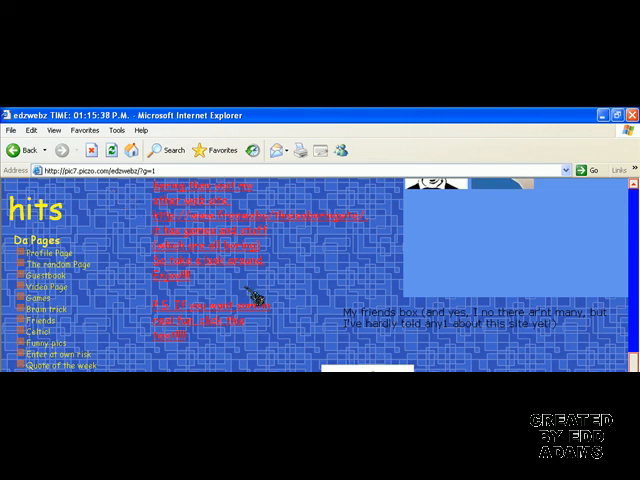